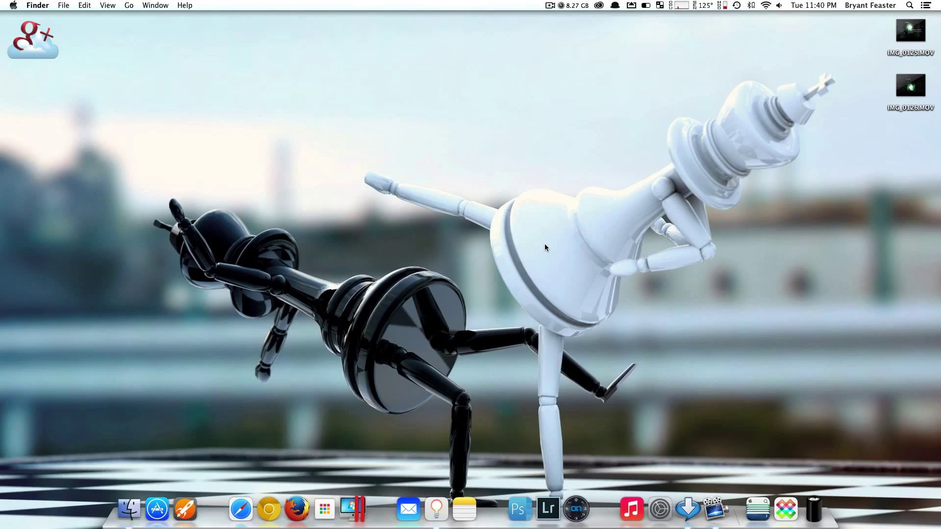
Step: Preview the screensaver videos on the desktop, including IMG_0126.MOV, then close the preview
left_click(910, 33)
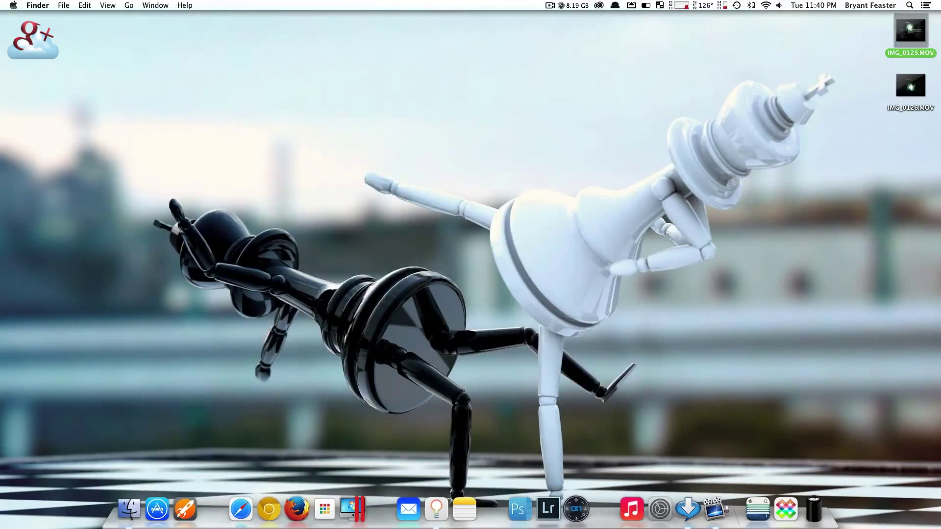
left_click(910, 84)
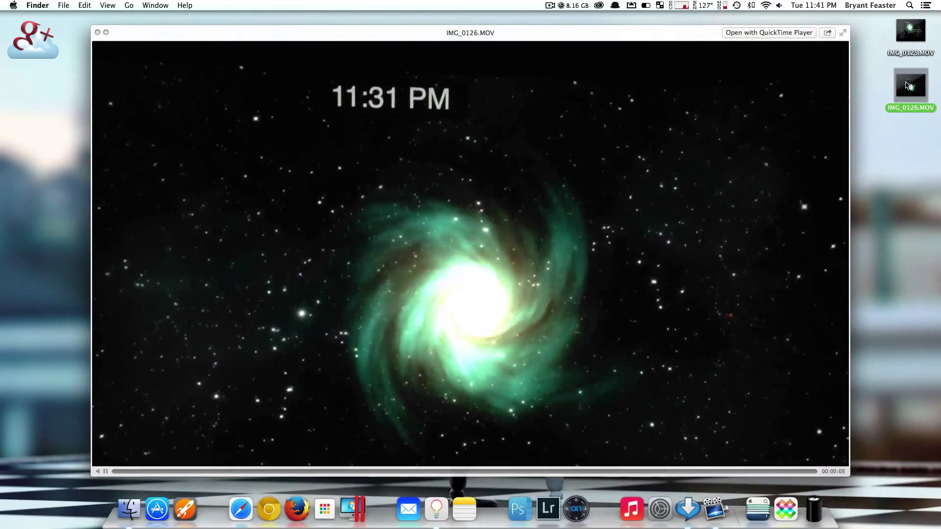
left_click(99, 471)
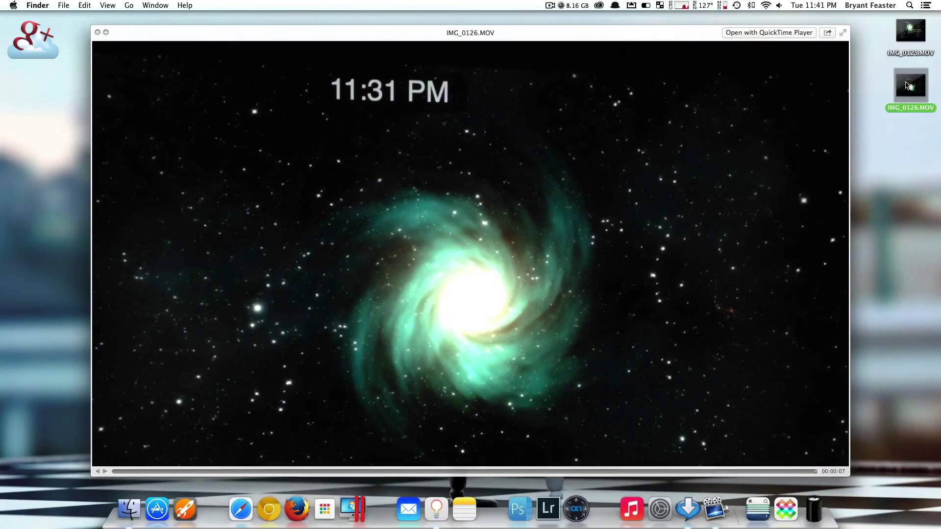
left_click(98, 32)
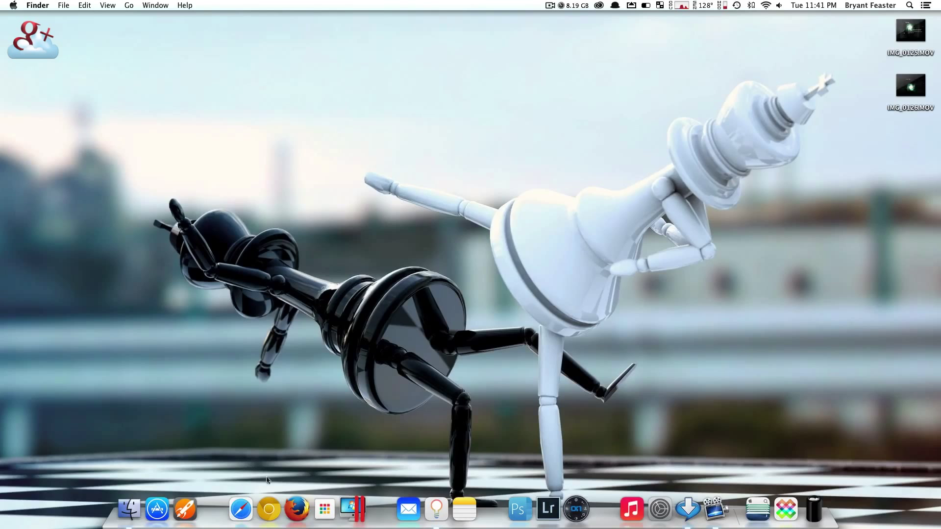
mouse_move(757, 511)
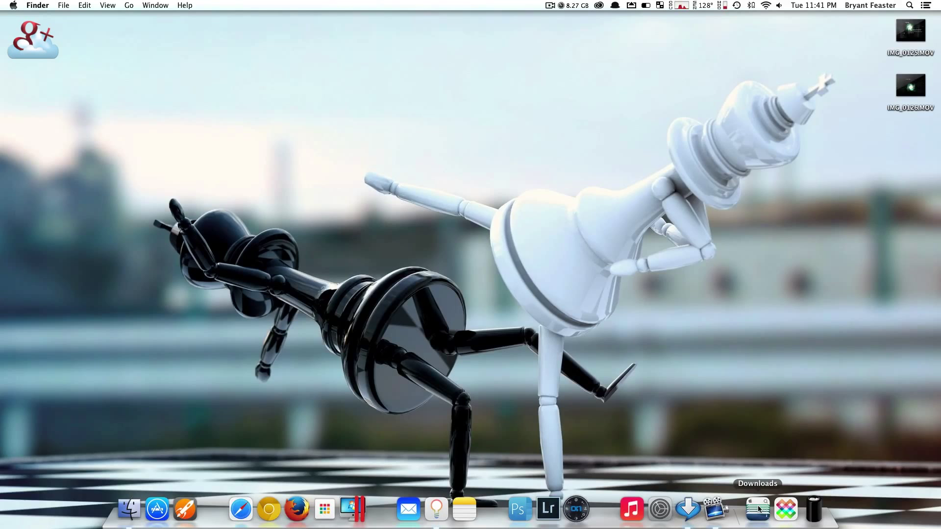
Step: Show Downloads in a Finder window and select the time_machine_screensaver_by_bodysoulspirit.zip archive
left_click(756, 510)
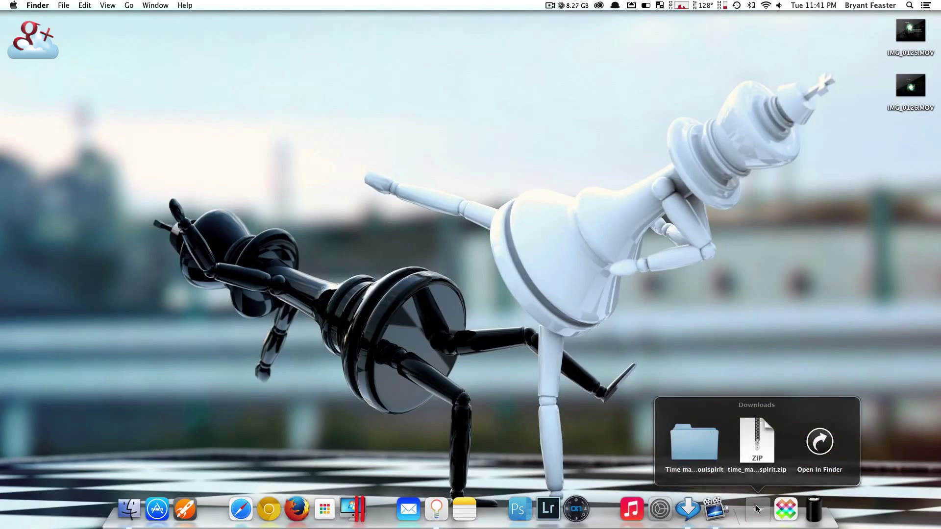
mouse_move(693, 448)
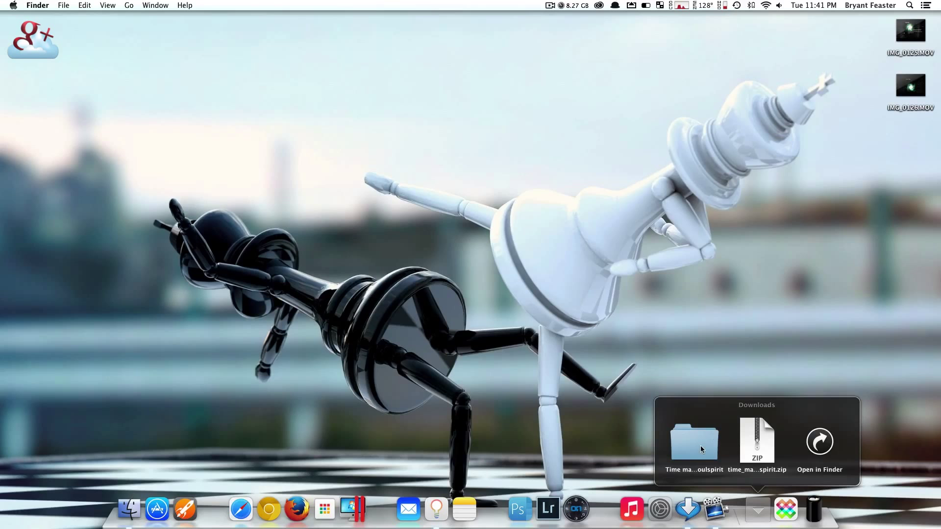
mouse_move(694, 441)
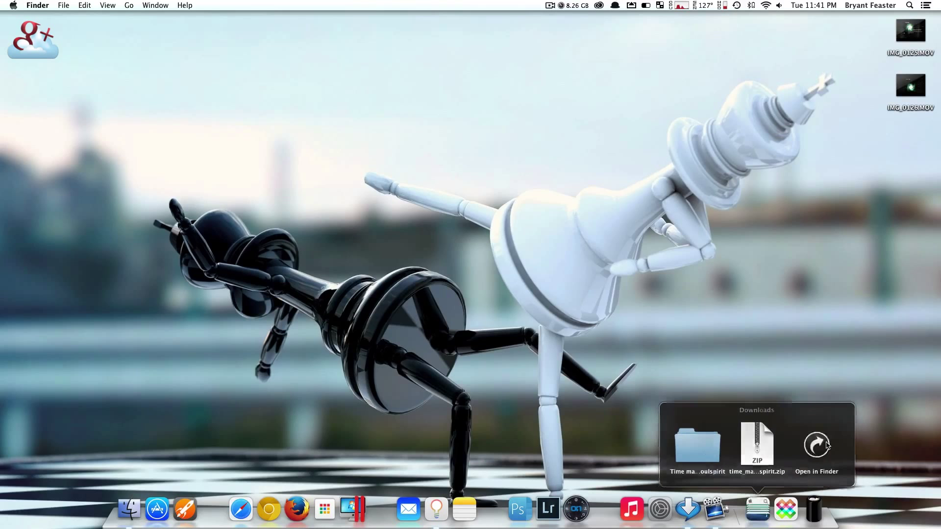
left_click(816, 447)
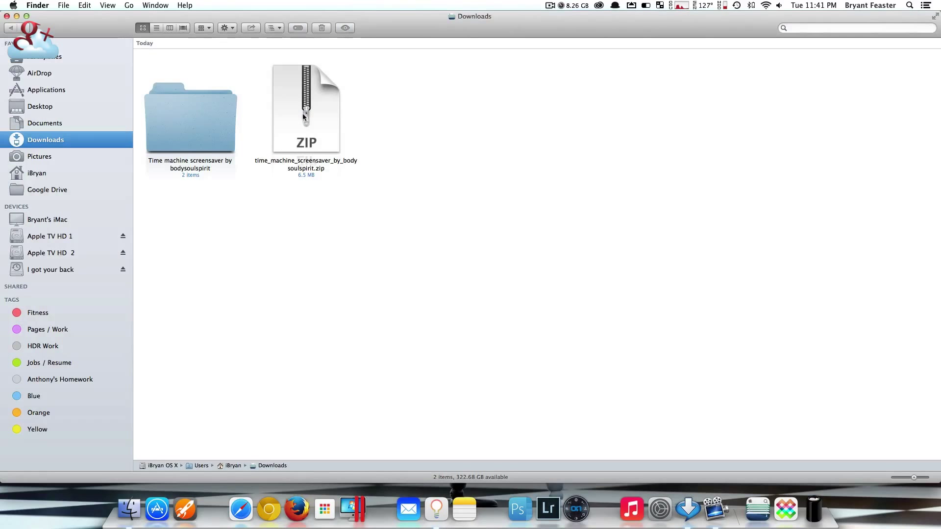
left_click(305, 108)
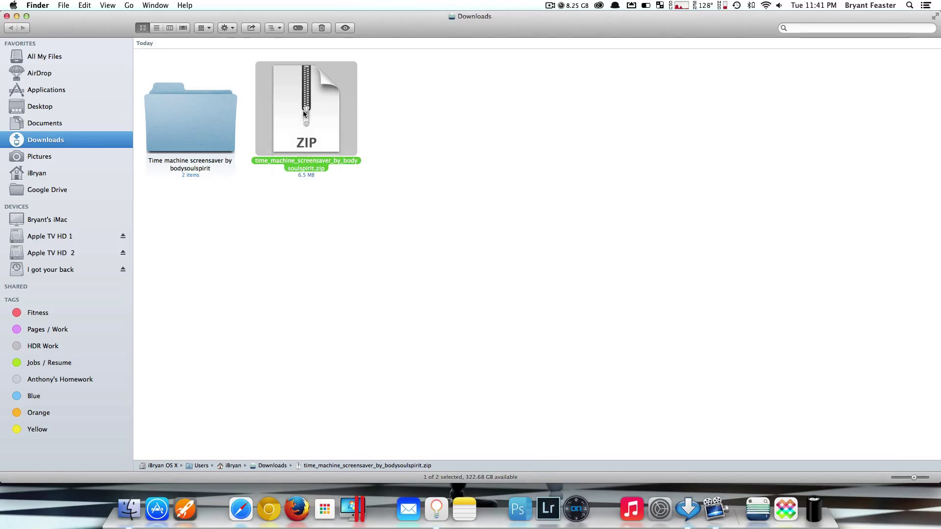
Step: Open the unzipped 'Time machine screensaver by bodysoulspirit' folder from Downloads
double_click(190, 118)
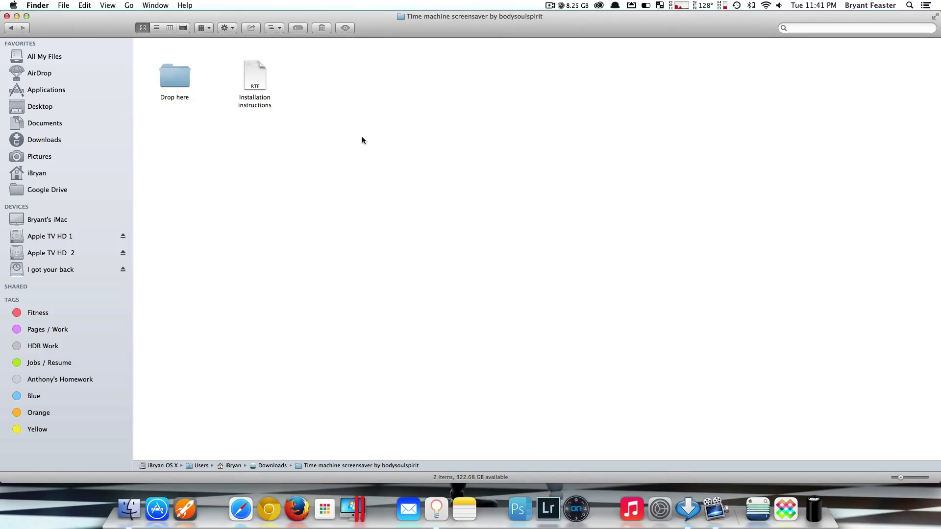
mouse_move(233, 124)
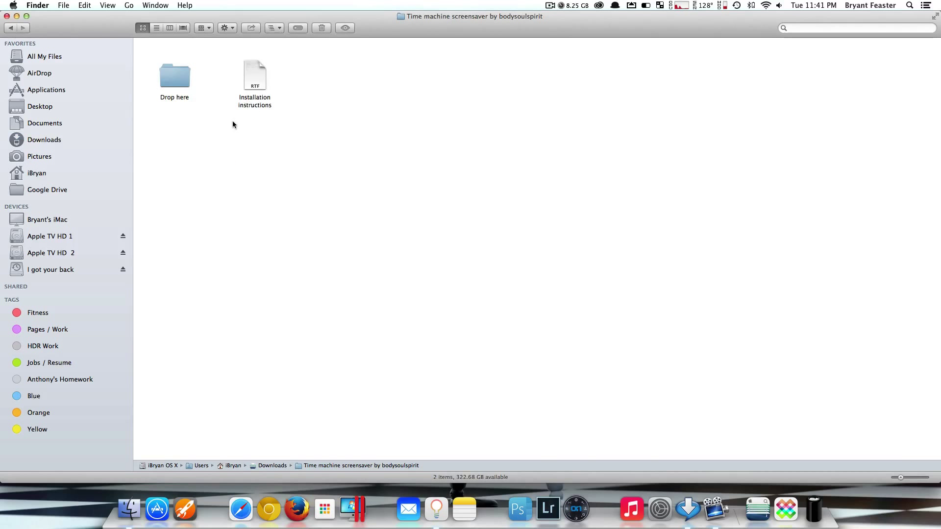
mouse_move(299, 105)
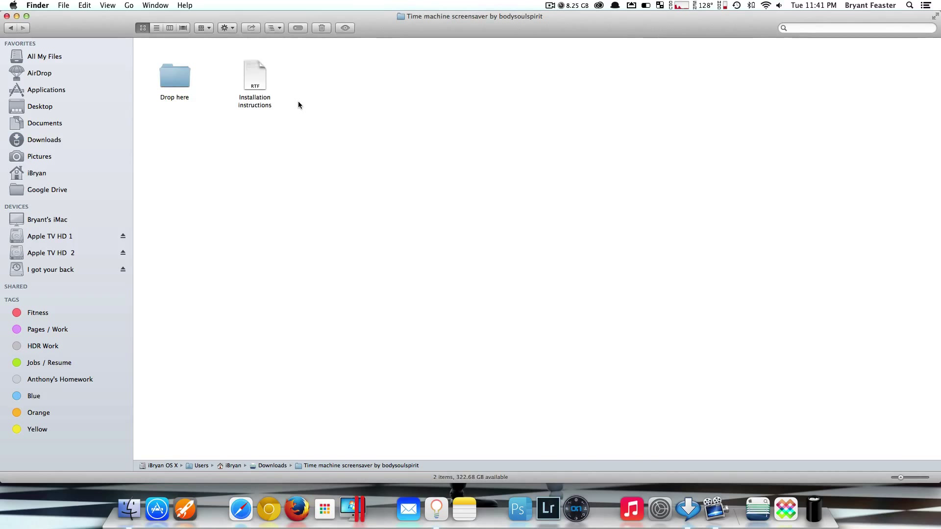
mouse_move(333, 94)
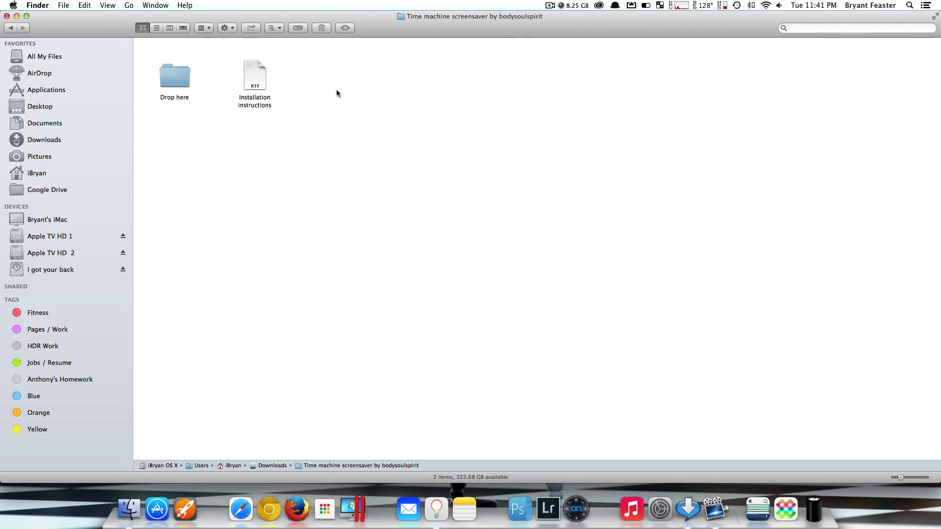
mouse_move(657, 206)
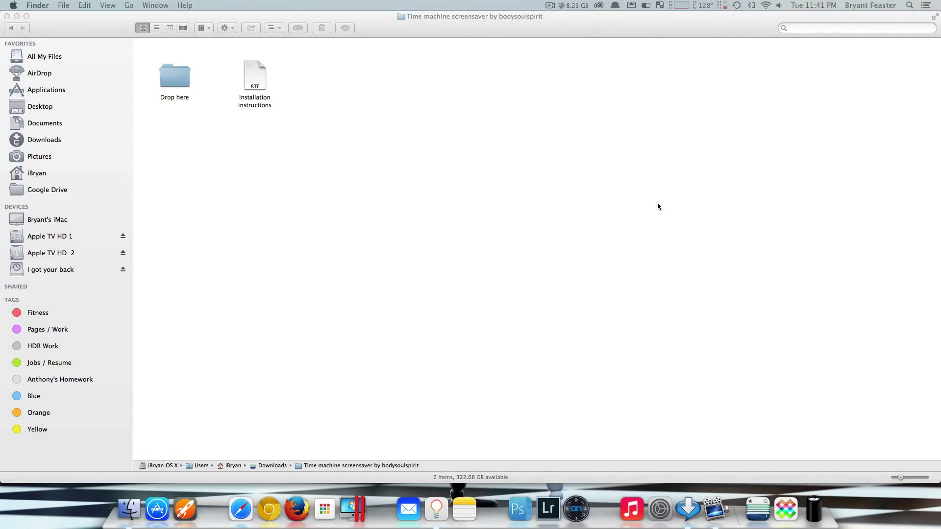
mouse_move(591, 188)
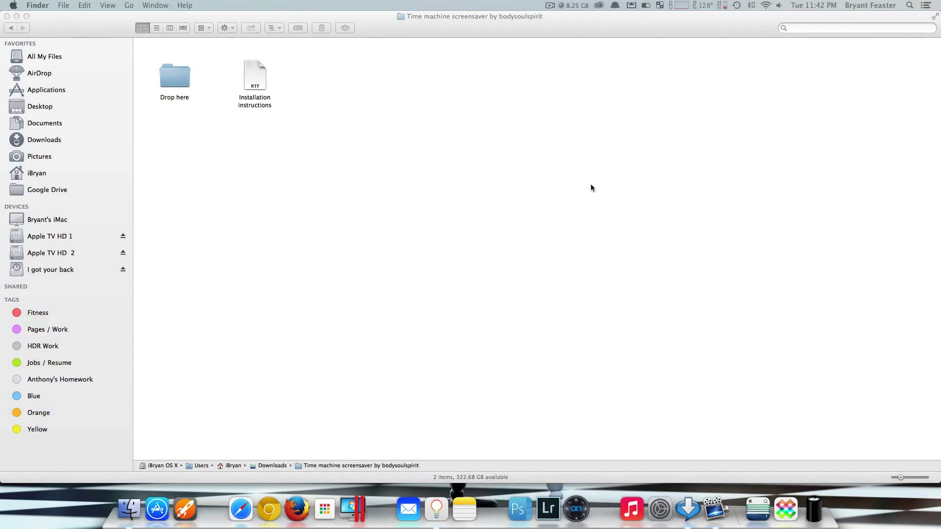
mouse_move(518, 159)
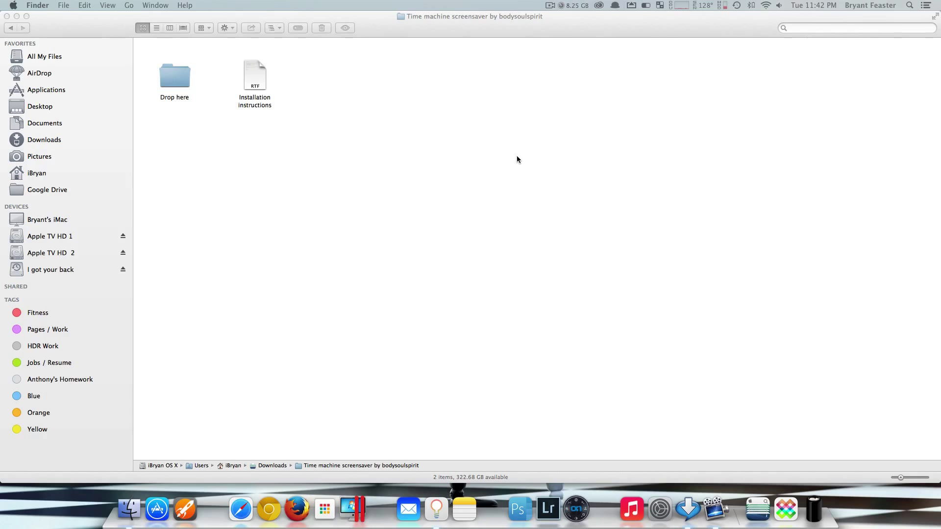
mouse_move(201, 240)
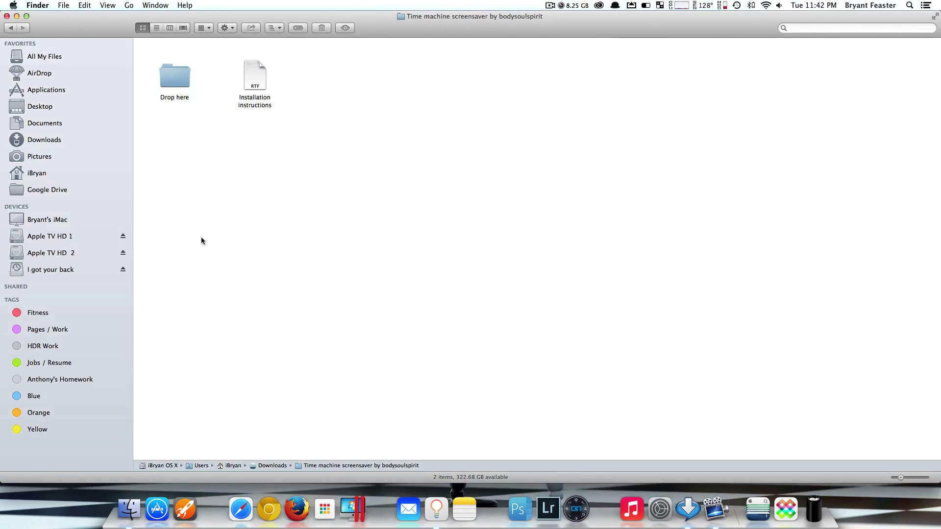
mouse_move(60, 219)
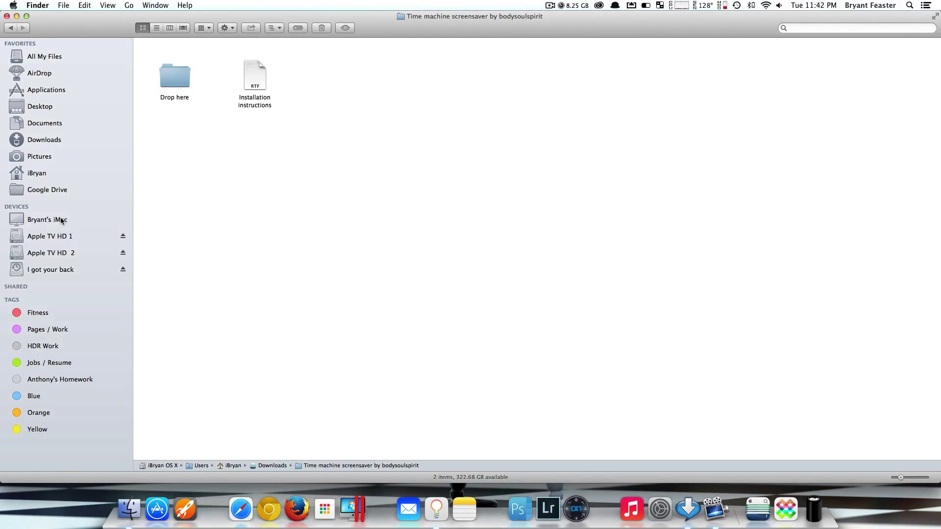
Step: Navigate from the computer's drives through the system disk and Library into Screen Savers
left_click(49, 220)
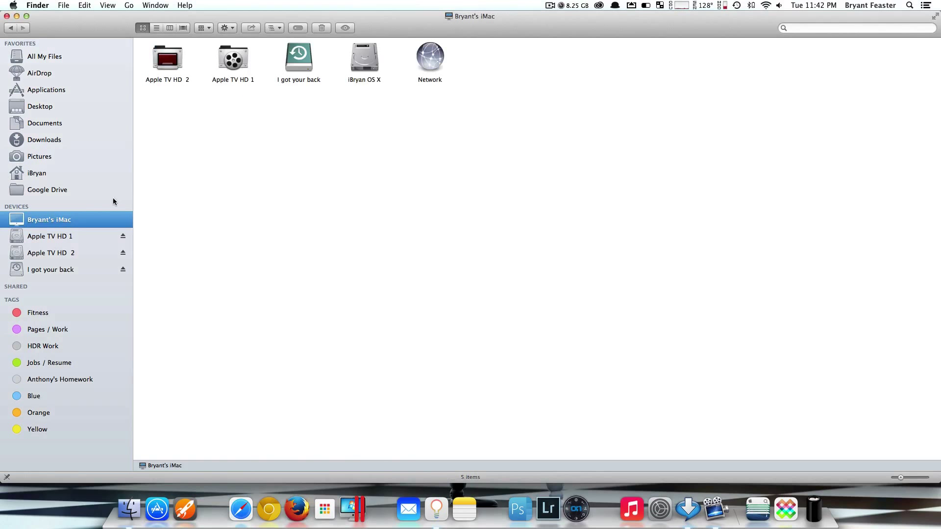
mouse_move(366, 60)
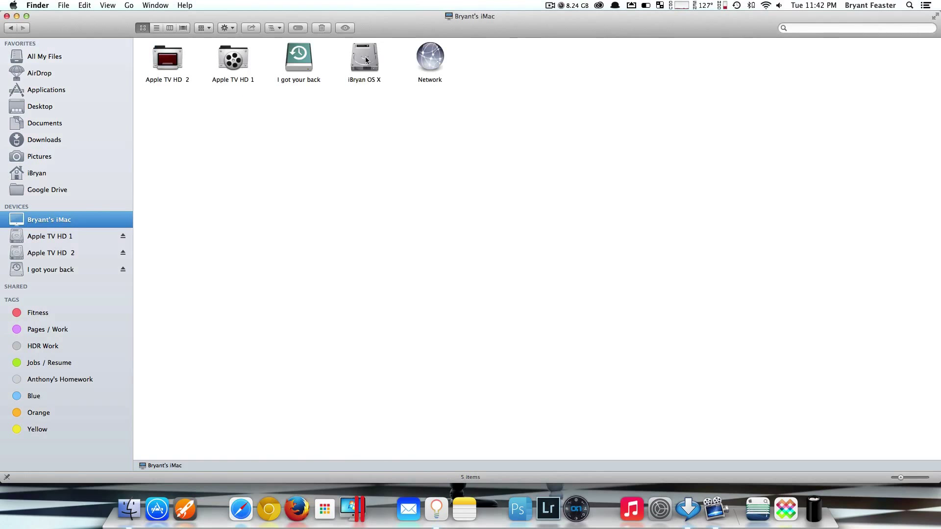
double_click(364, 56)
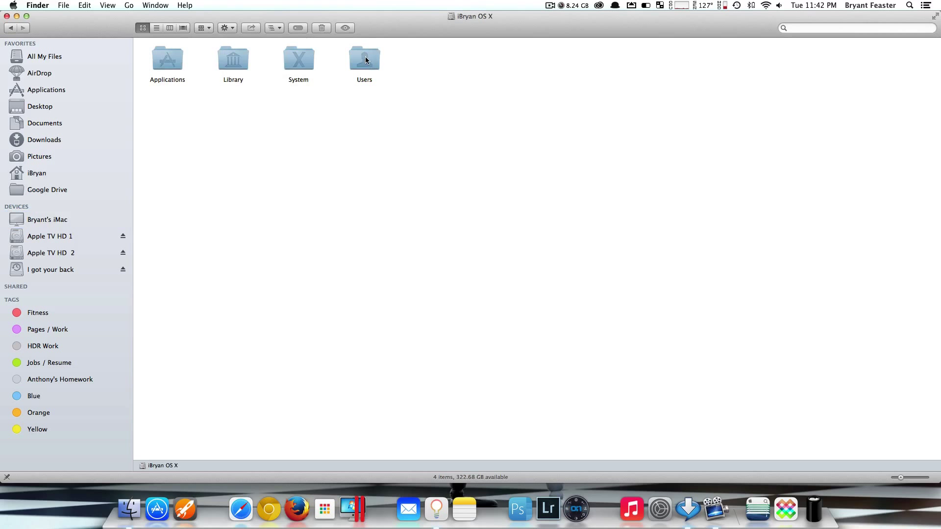
mouse_move(234, 66)
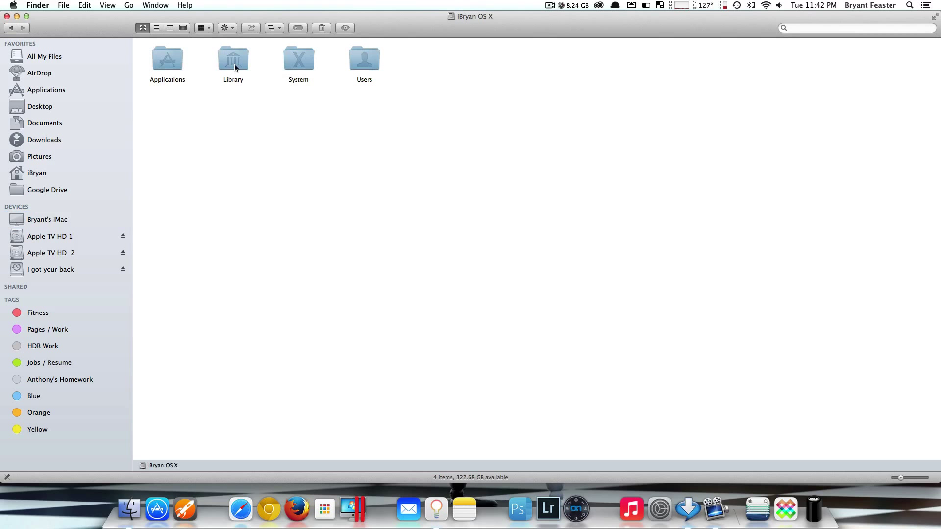
double_click(232, 59)
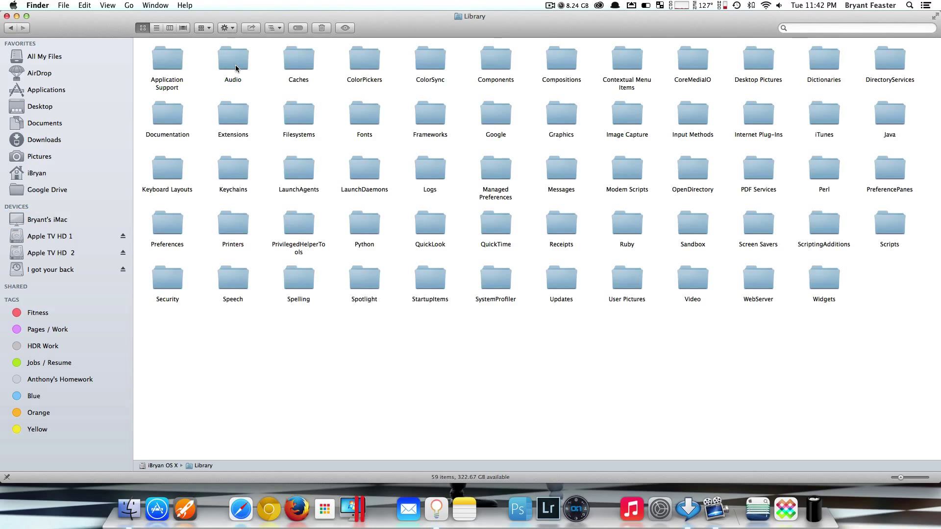
mouse_move(253, 80)
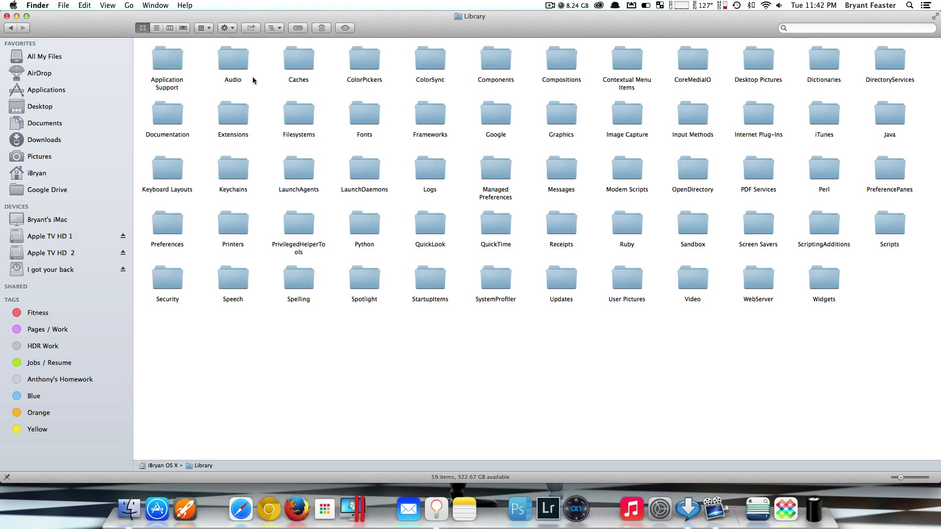
left_click(757, 225)
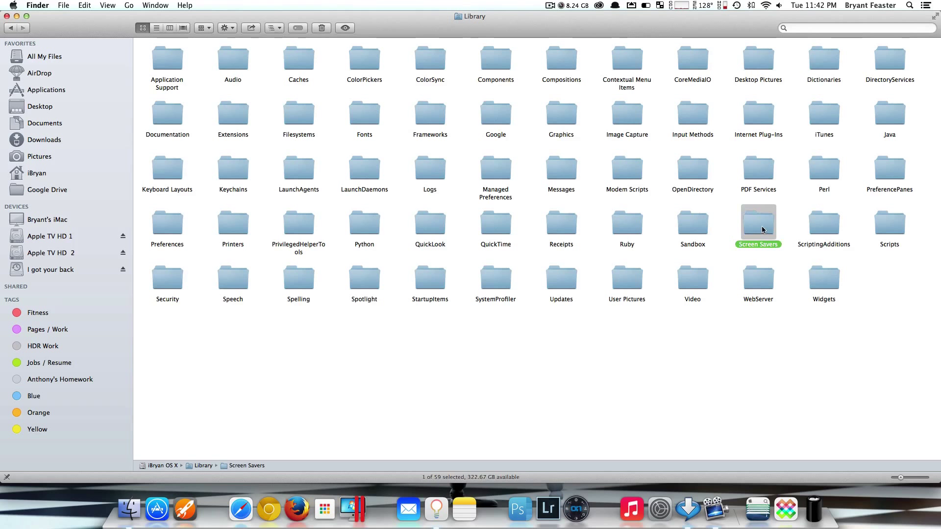
double_click(757, 217)
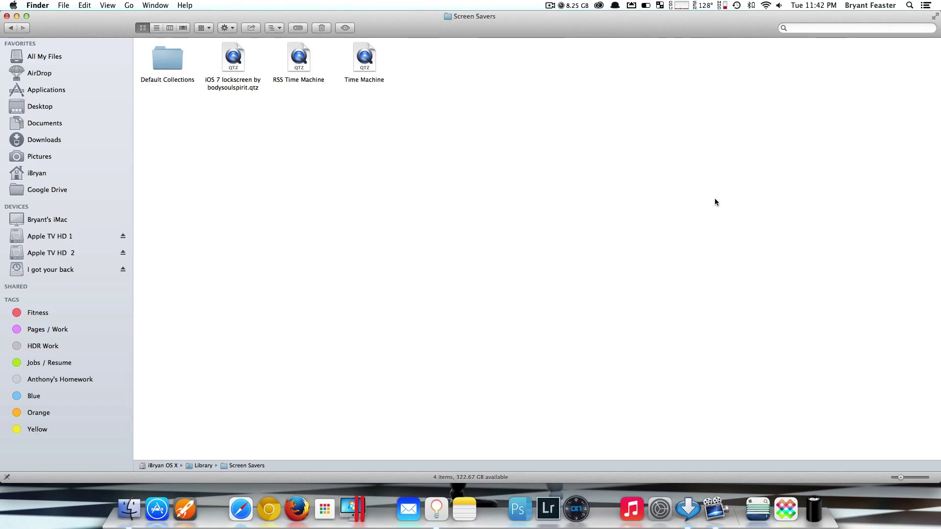
Step: Show Downloads in a second Finder tab and select all the screensaver items
left_click(46, 67)
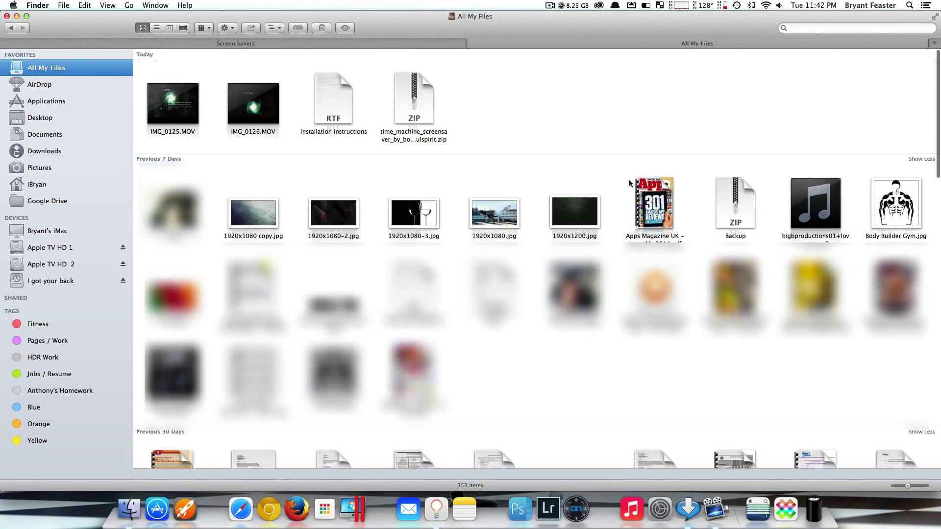
left_click(45, 151)
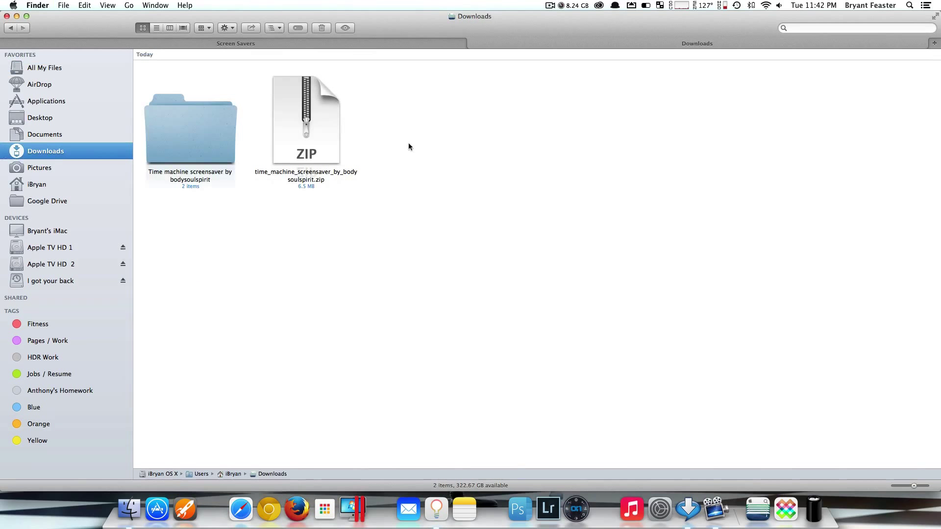
mouse_move(255, 83)
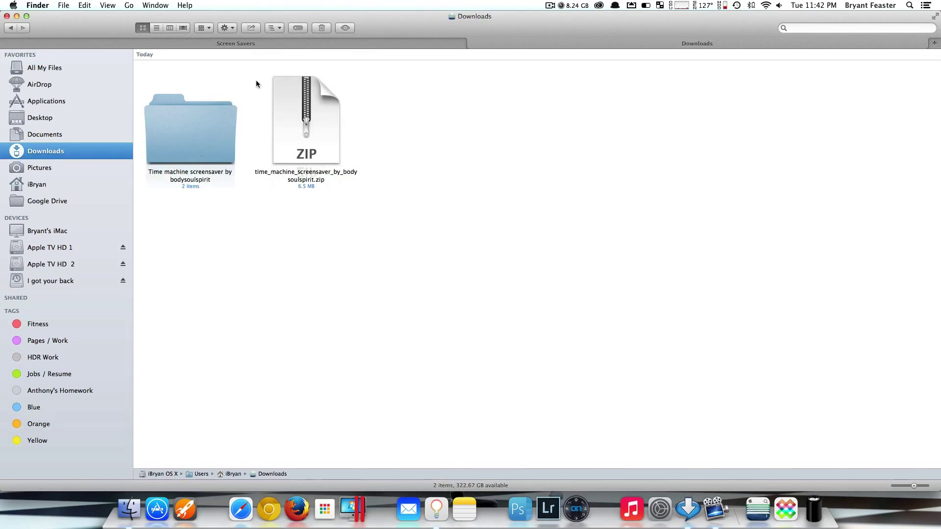
mouse_move(489, 187)
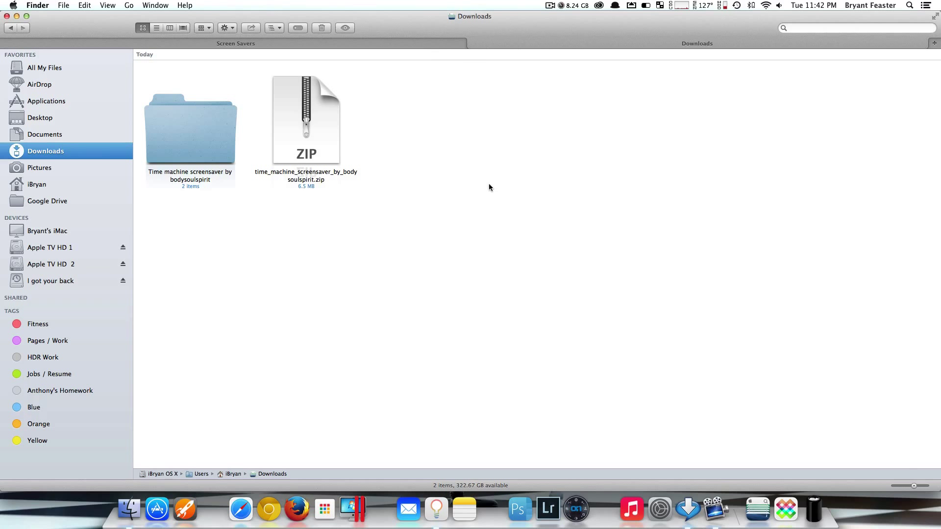
mouse_move(420, 122)
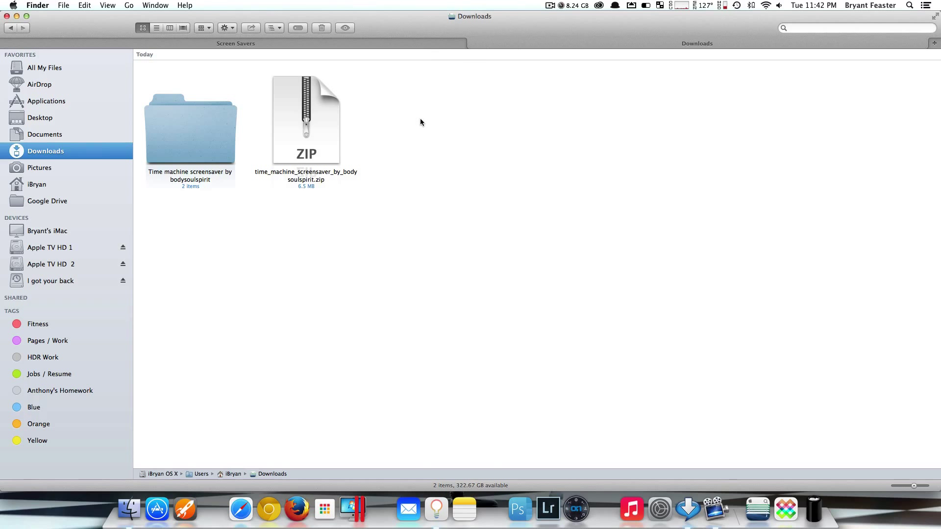
mouse_move(570, 176)
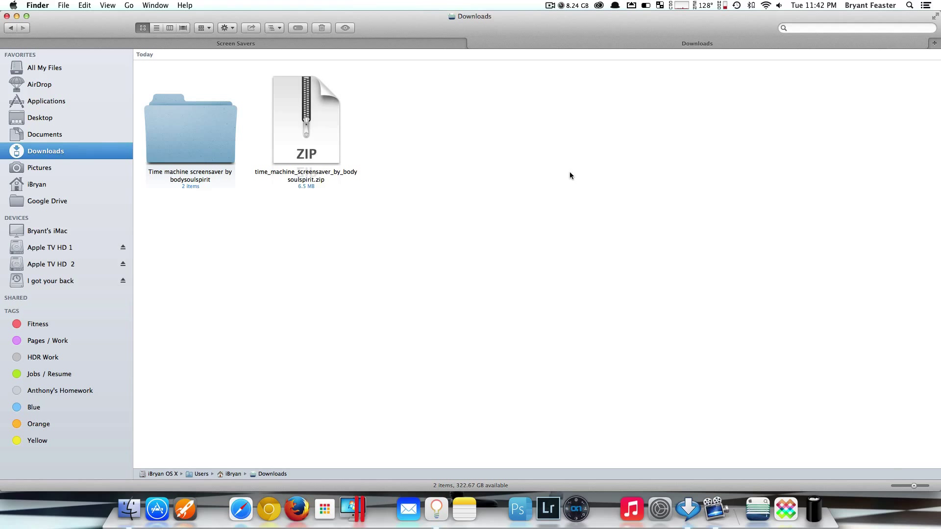
key("cmd+a")
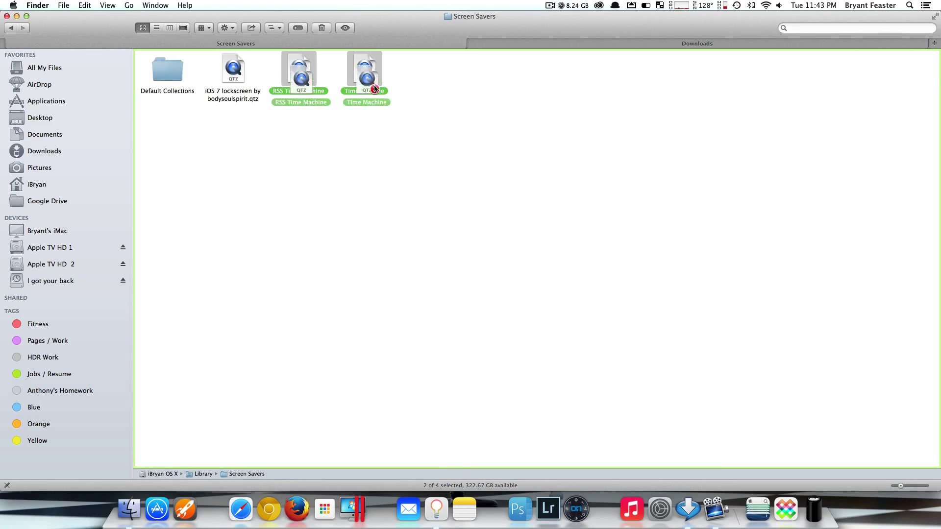
Step: Deselect the copied screensavers and return to the Downloads tab
left_click(460, 138)
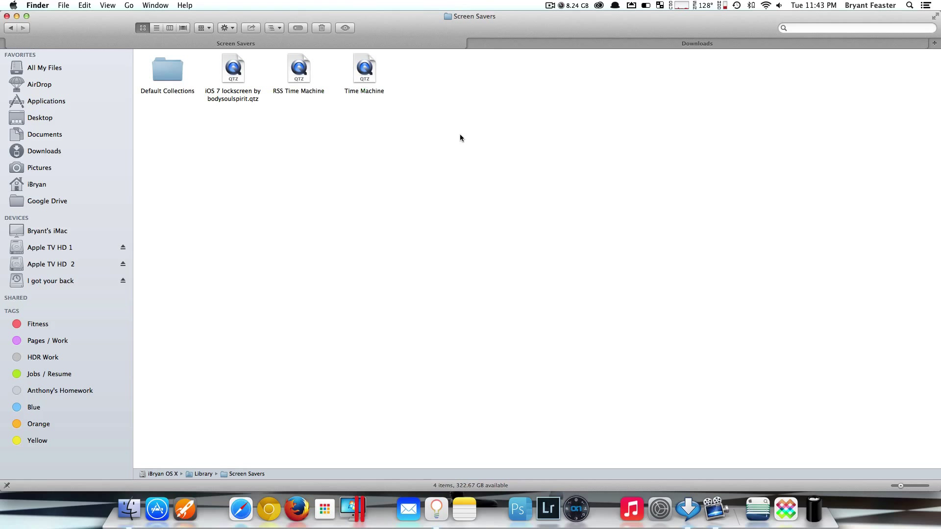
left_click(45, 151)
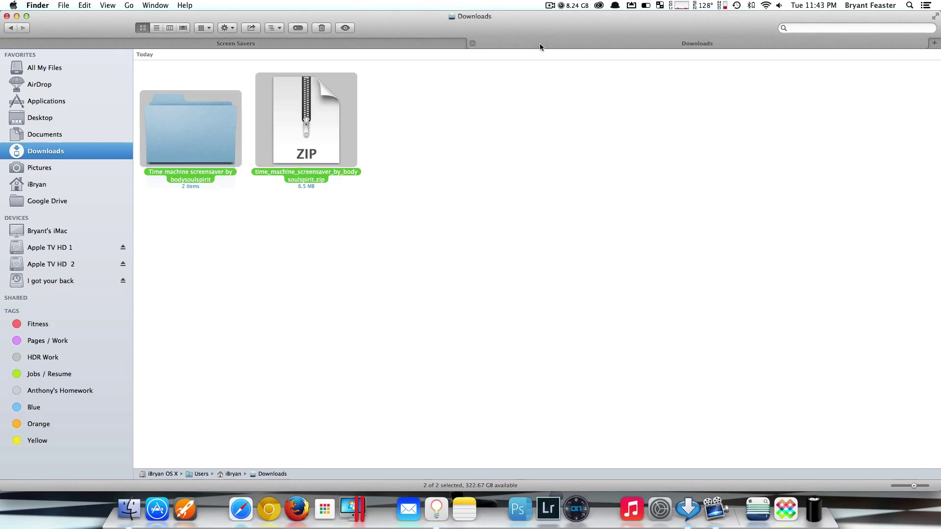
mouse_move(402, 49)
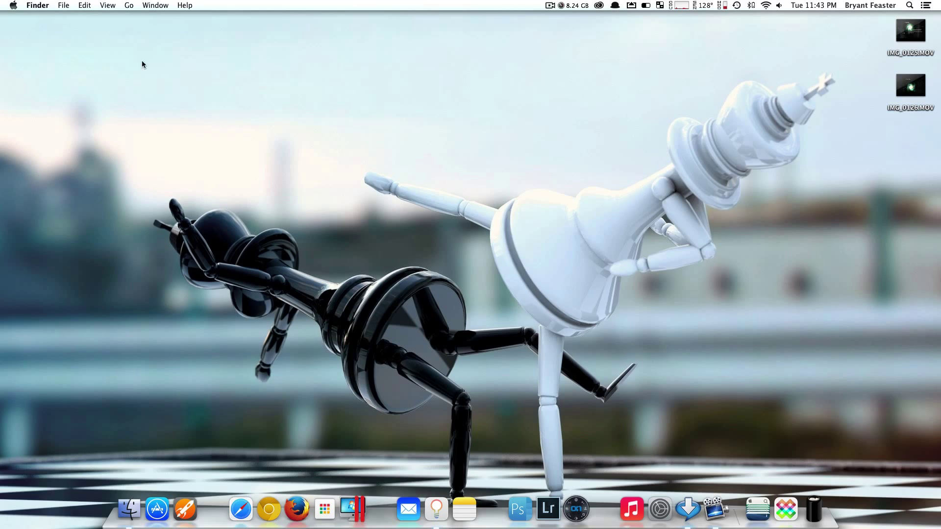
Step: Launch System Preferences from the Apple menu and go to Desktop & Screen Saver
left_click(12, 5)
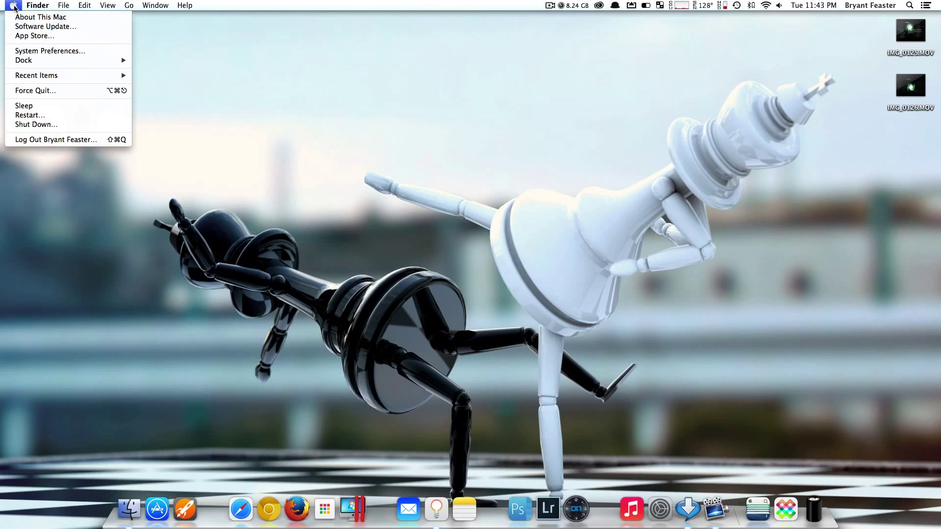
left_click(50, 50)
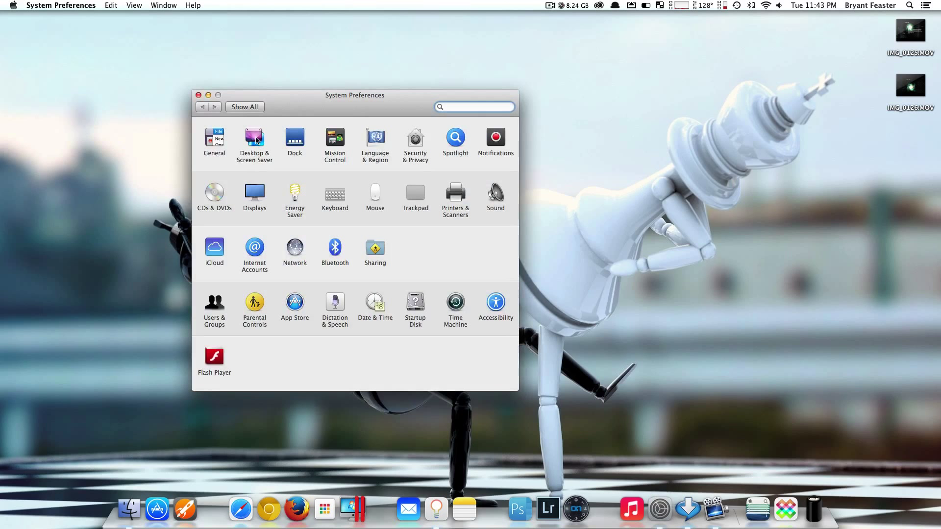
left_click(253, 139)
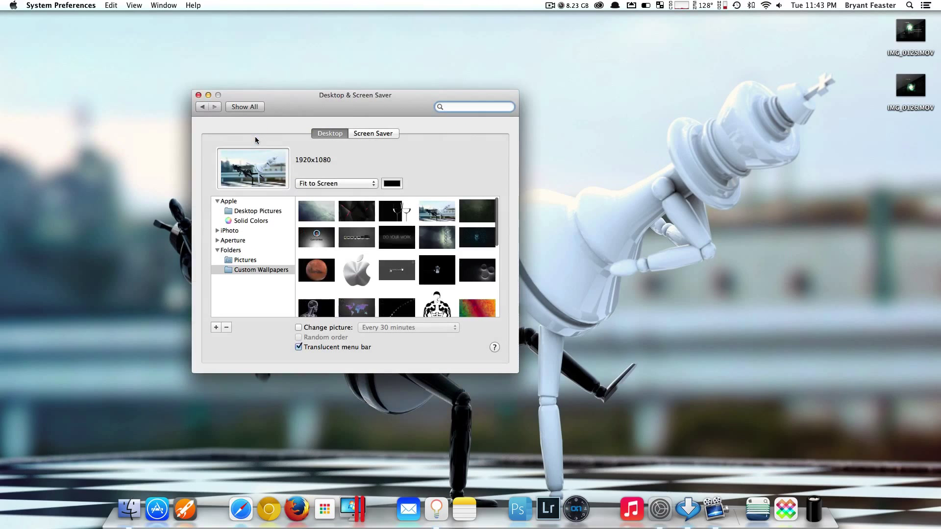
Step: On the Screen Saver tab, preview RSS Time Machine, then choose Time Machine
left_click(372, 133)
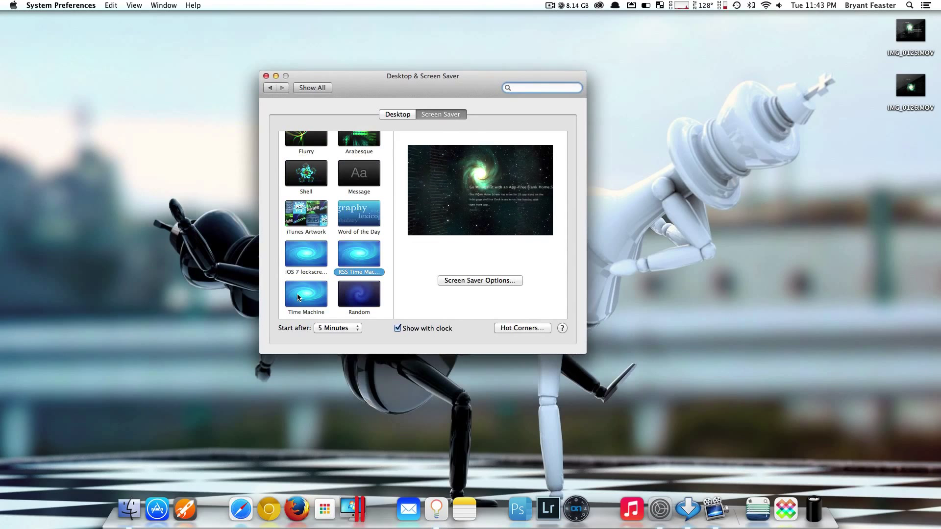
left_click(306, 294)
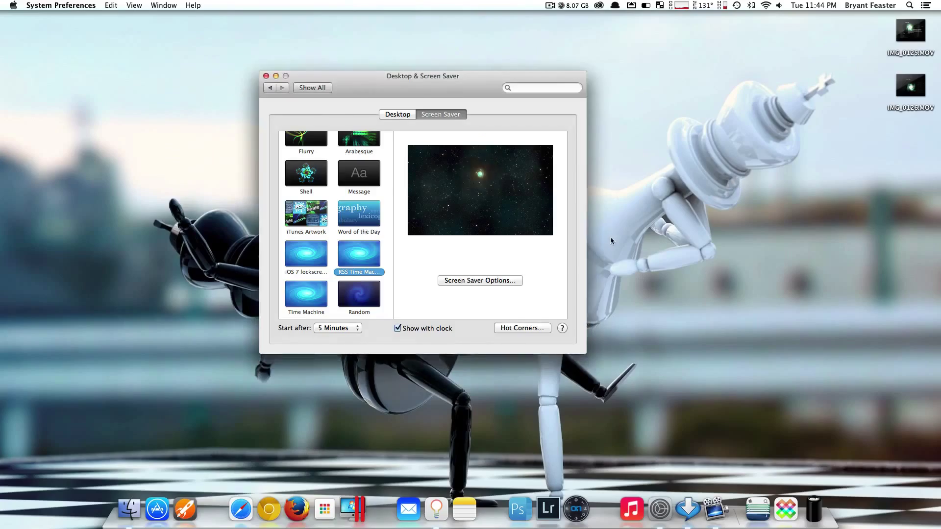
left_click(306, 294)
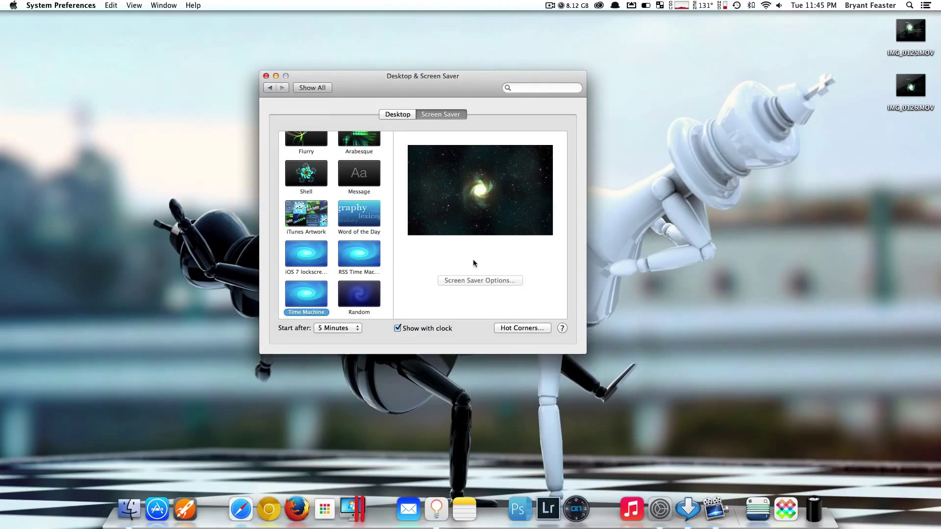
Step: Select the RSS Time Machine thumbnail as the active screen saver
left_click(359, 253)
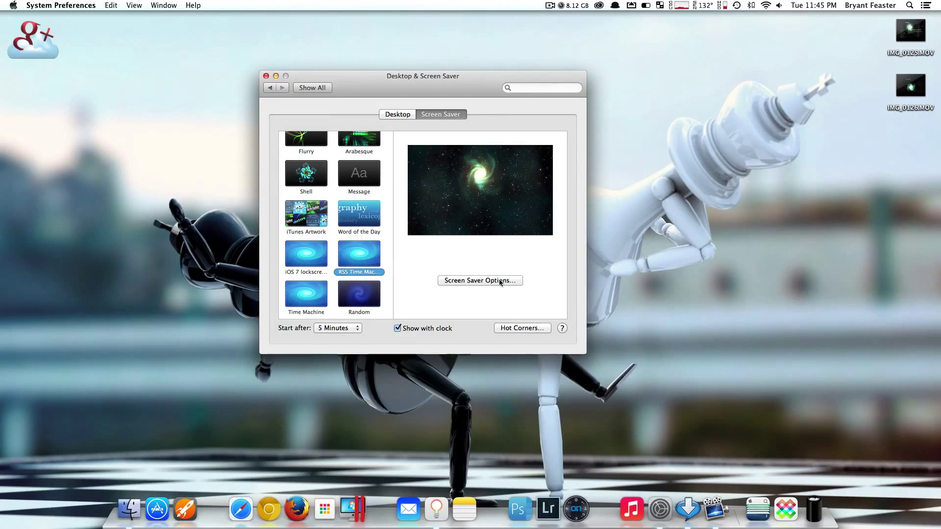
mouse_move(479, 280)
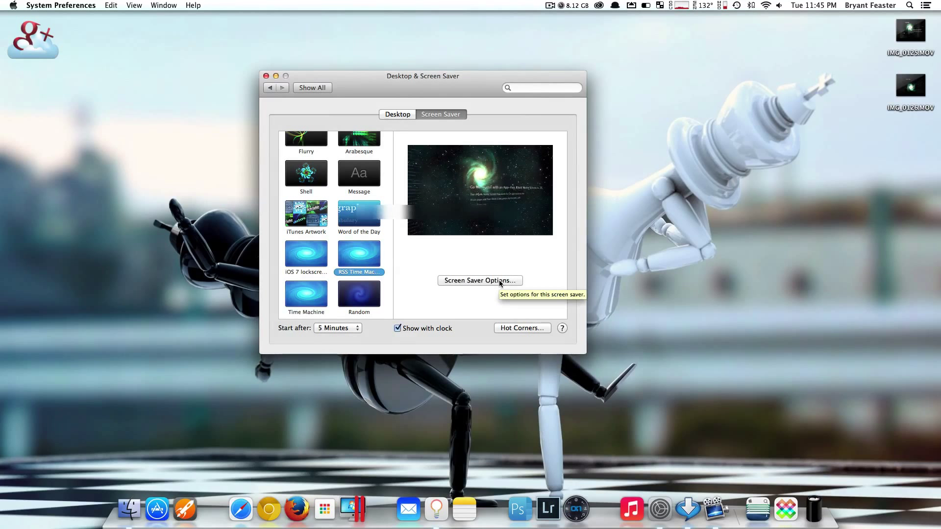
Step: Accept RSS Time Machine's feed options with Done and close System Preferences
left_click(479, 281)
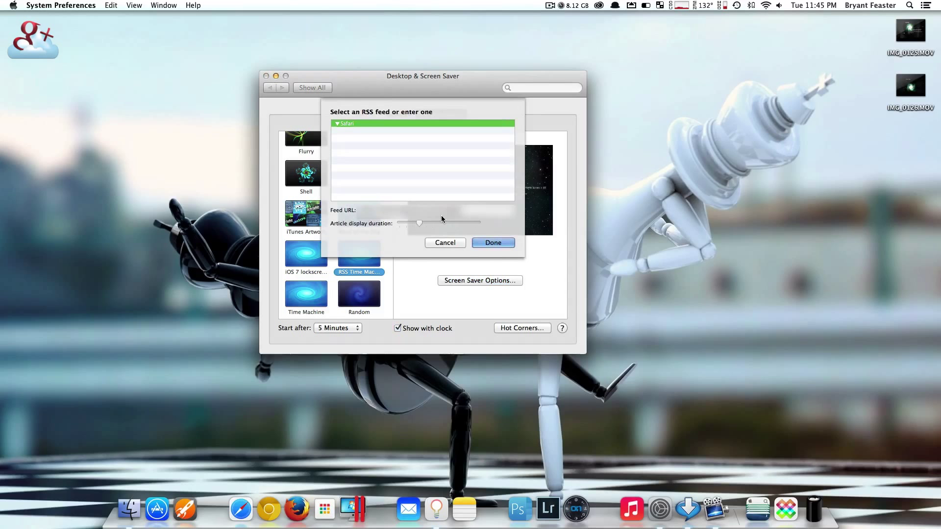
mouse_move(355, 216)
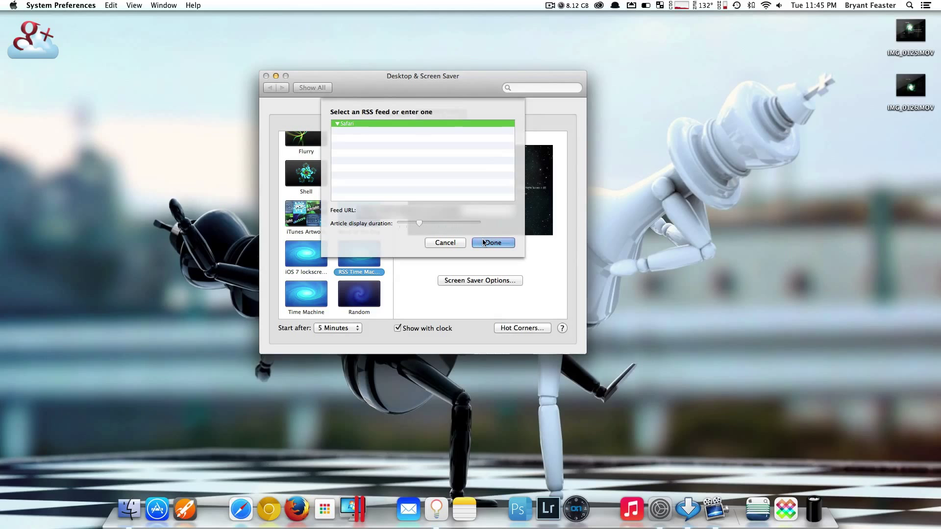
left_click(492, 243)
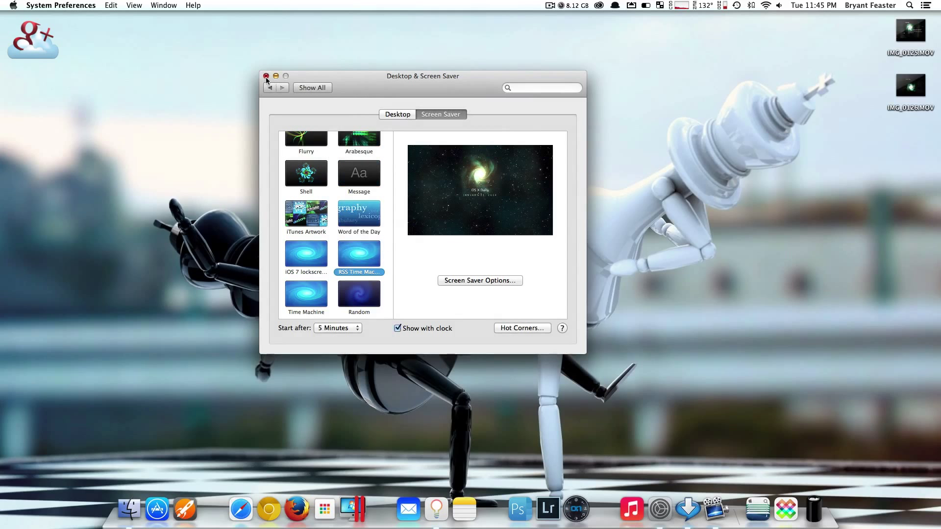
left_click(266, 76)
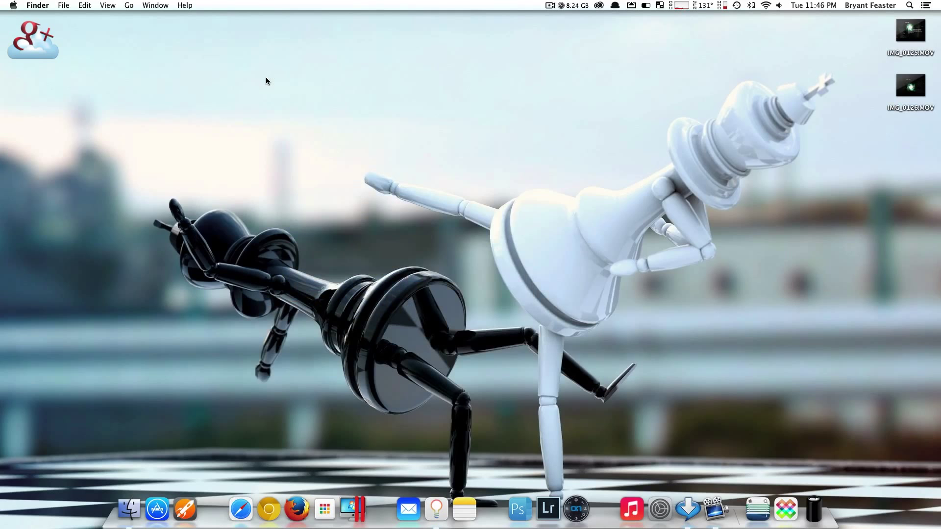